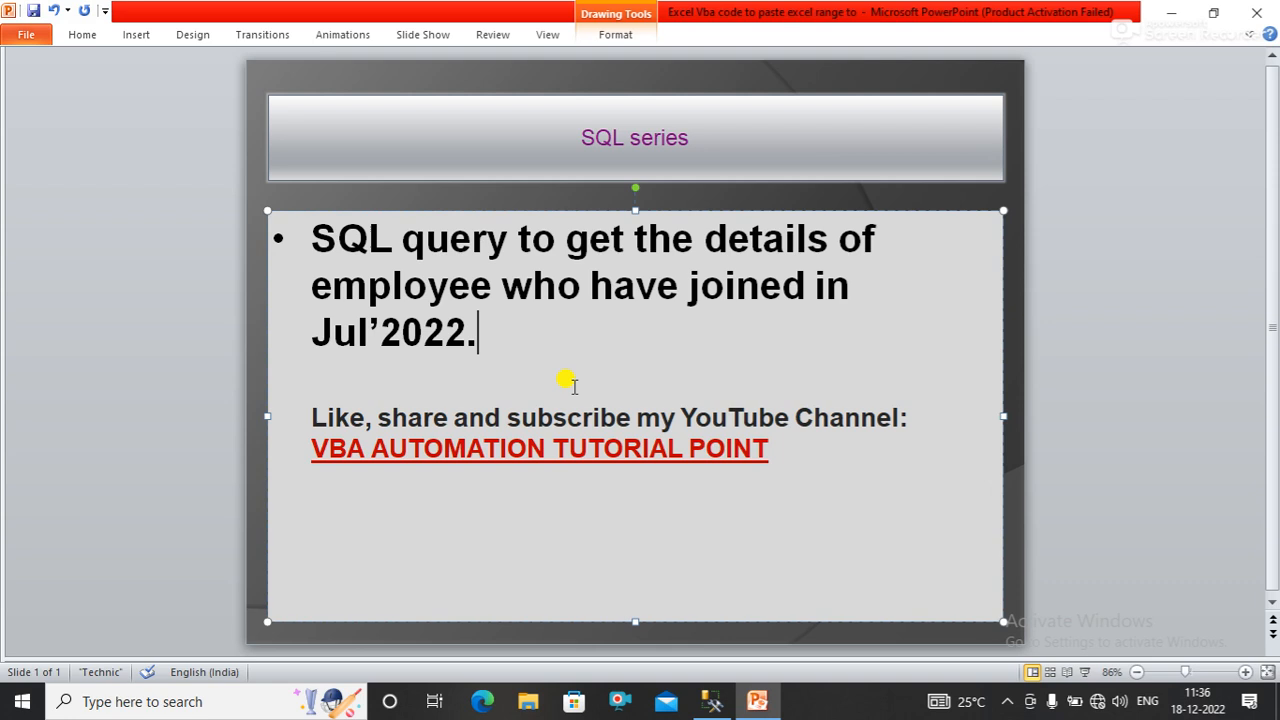
mouse_move(714, 701)
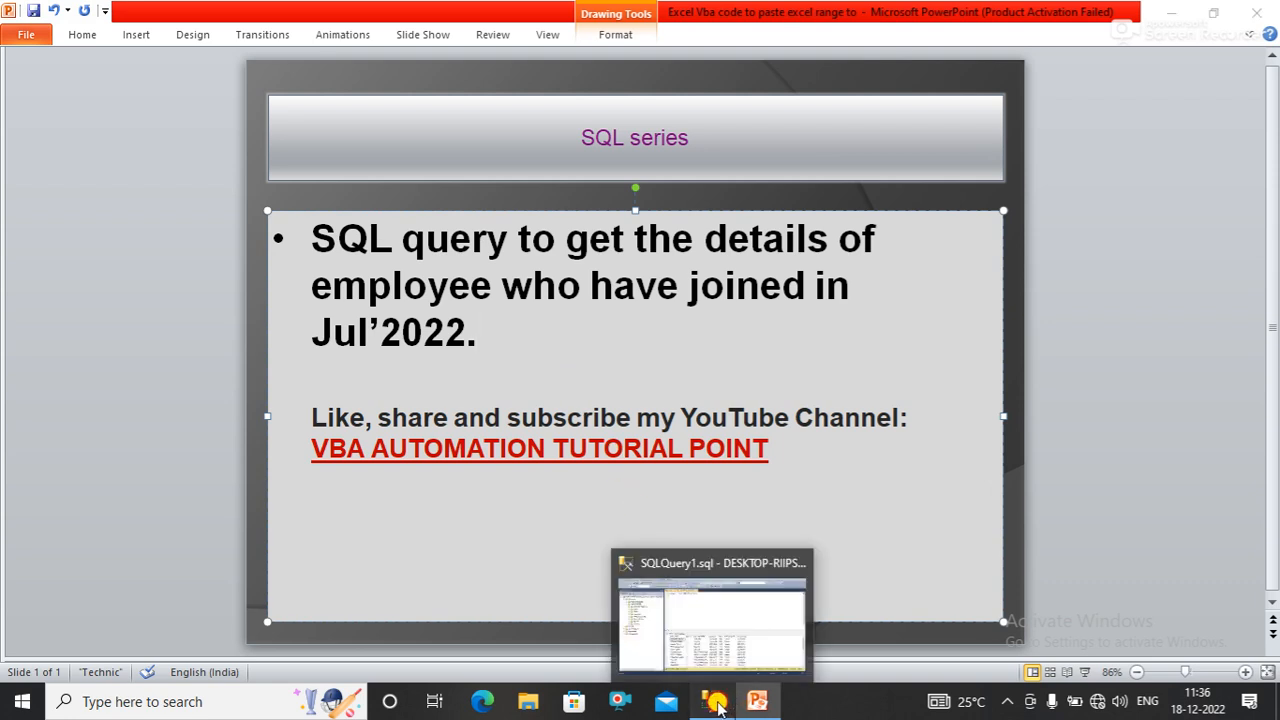
Switch to SQLQuery1.sql showing the 24-row EMPLOYEEDETAILS select-all results.
click(711, 615)
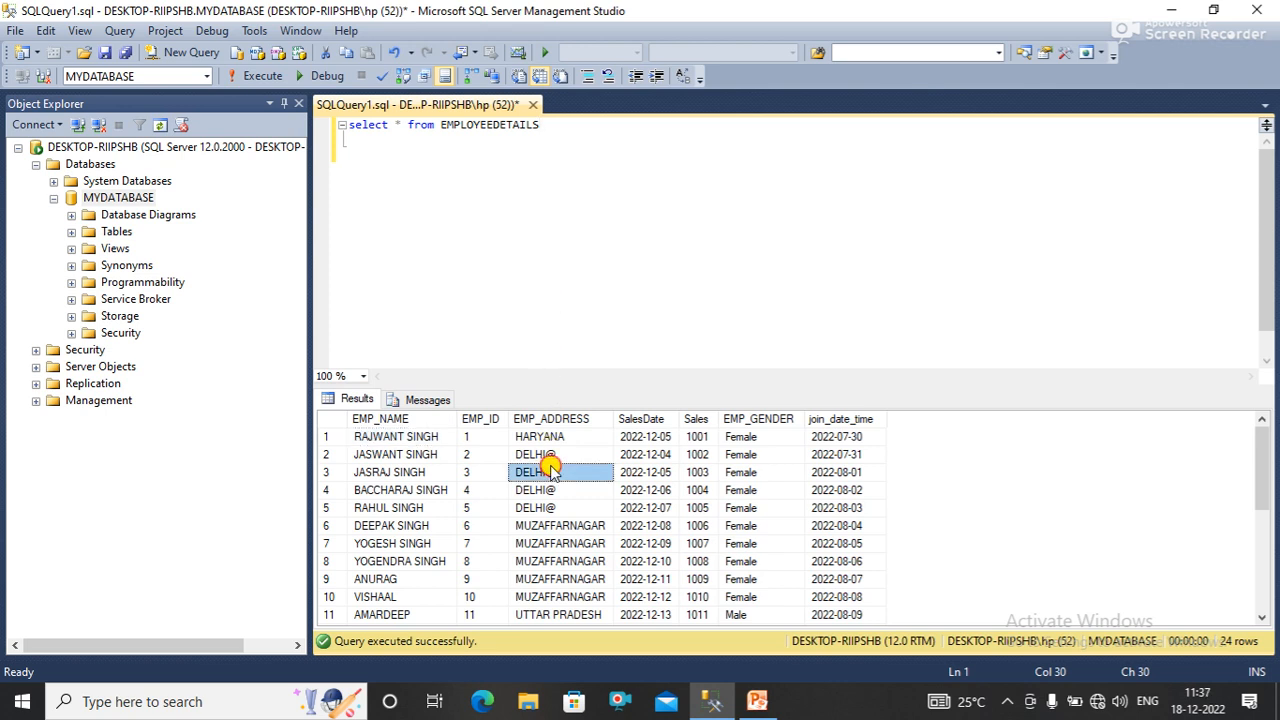
mouse_move(836, 419)
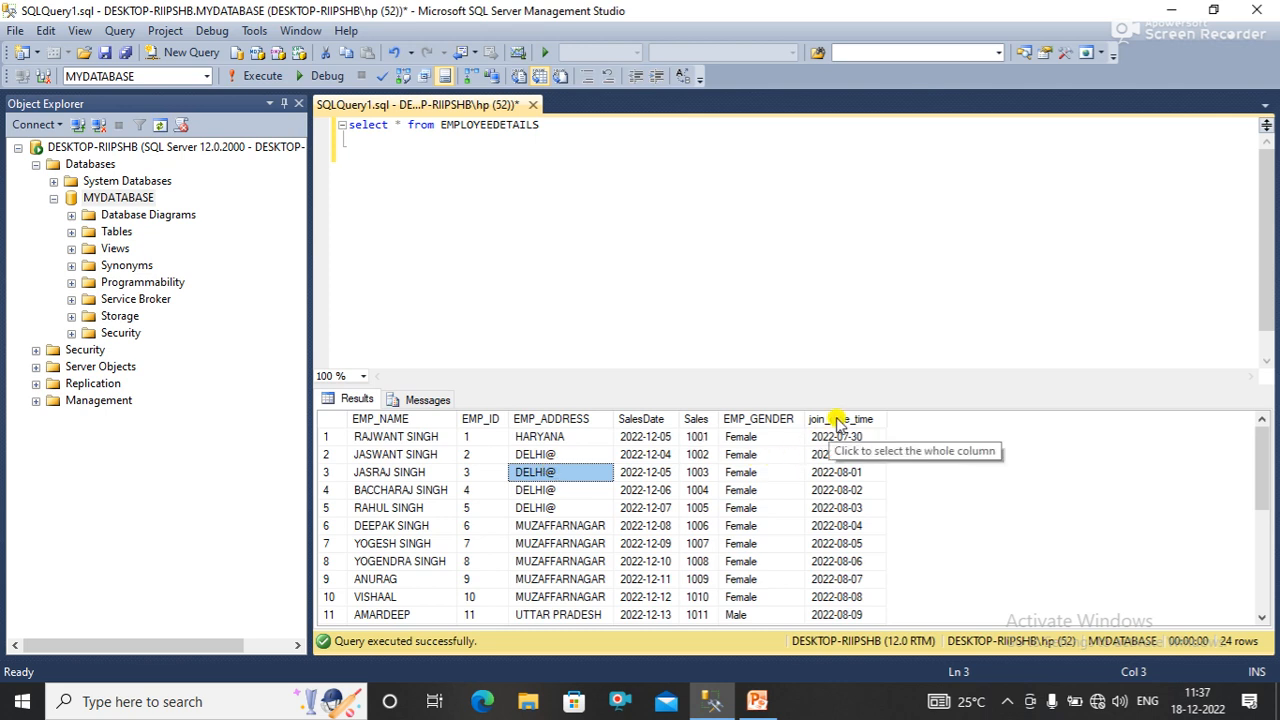
mouse_move(355, 152)
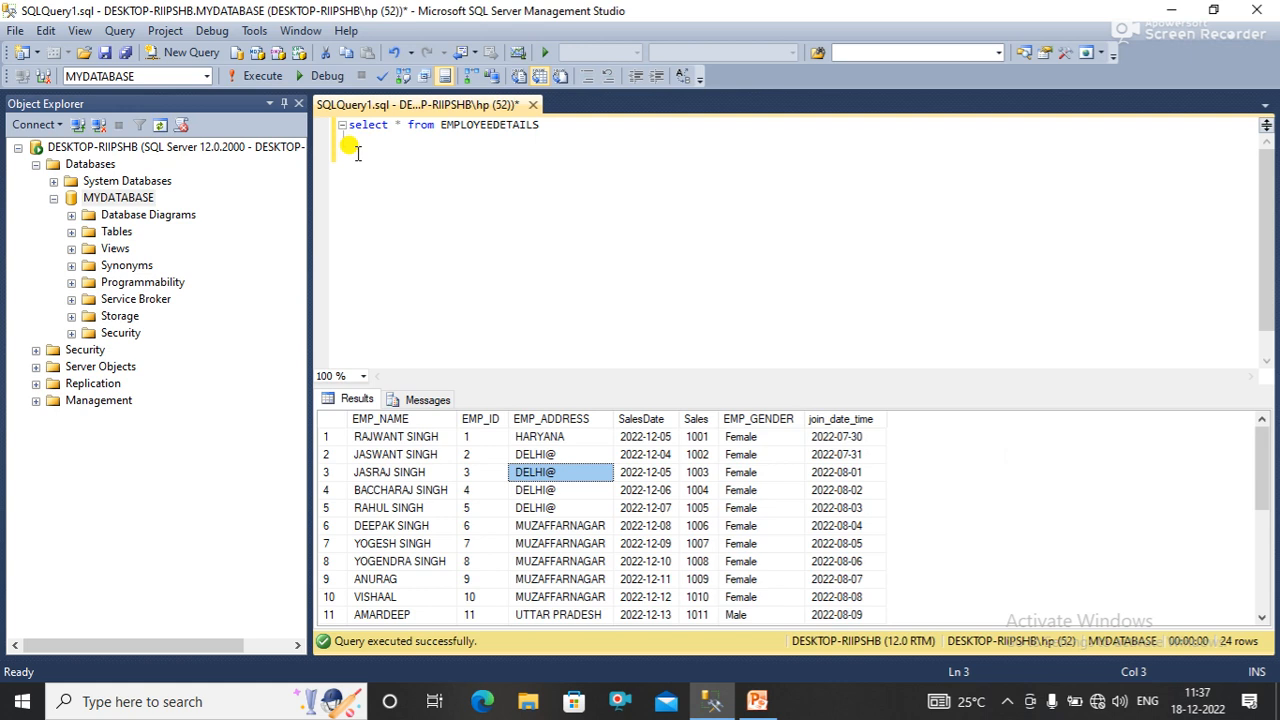
mouse_move(545, 124)
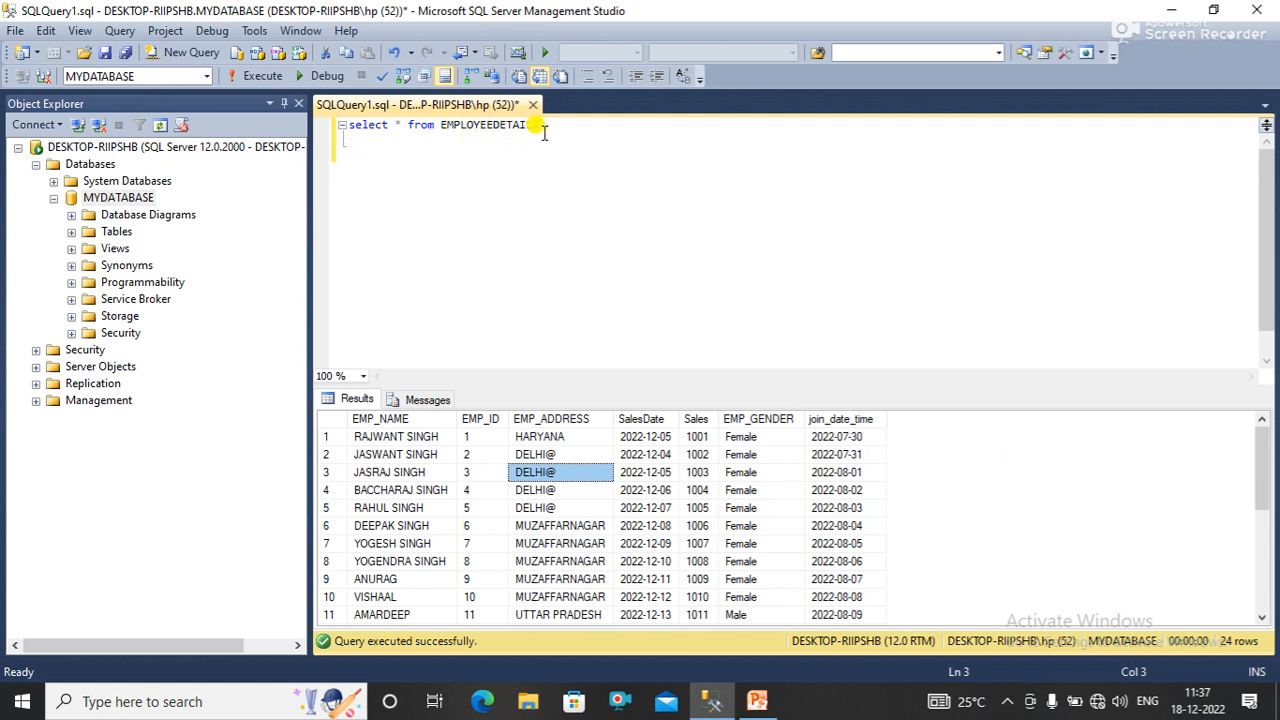
Run SELECT * FROM EMPLOYEEDETAILS WHERE YEAR(join_date_time)=2022 AND MONTH(join_date_time)=7.
text(se)
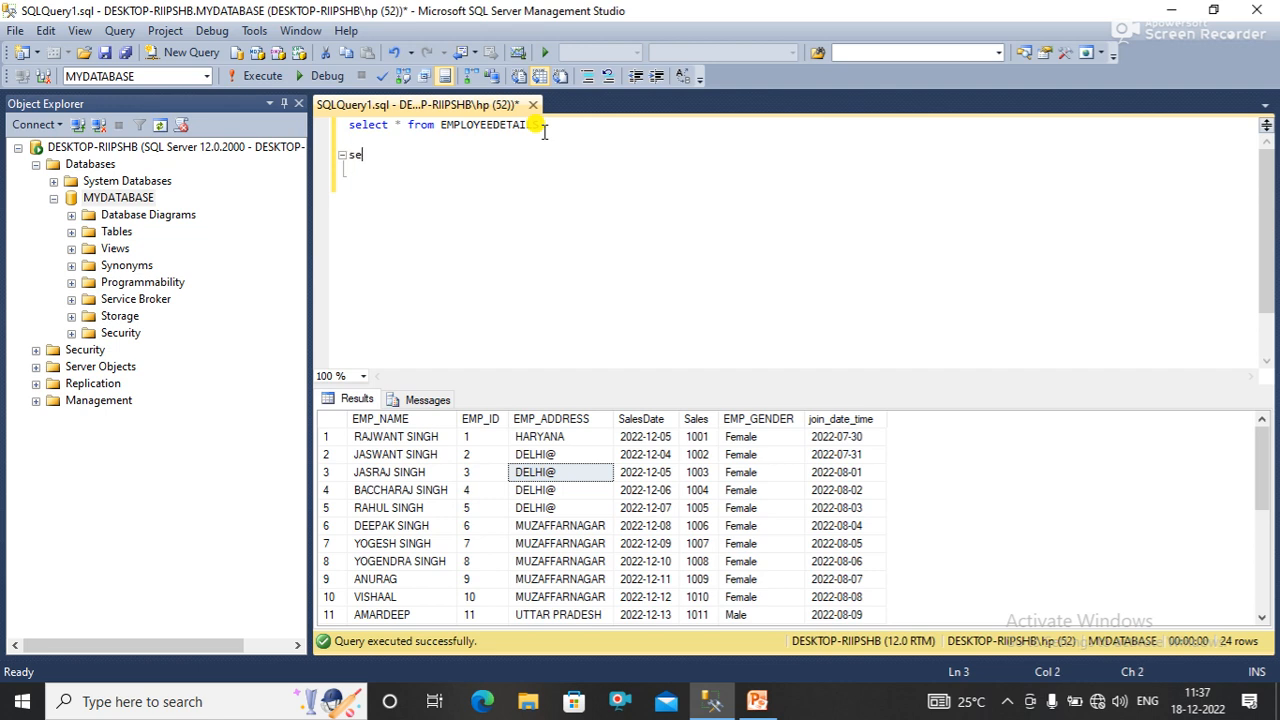
text(lect * from)
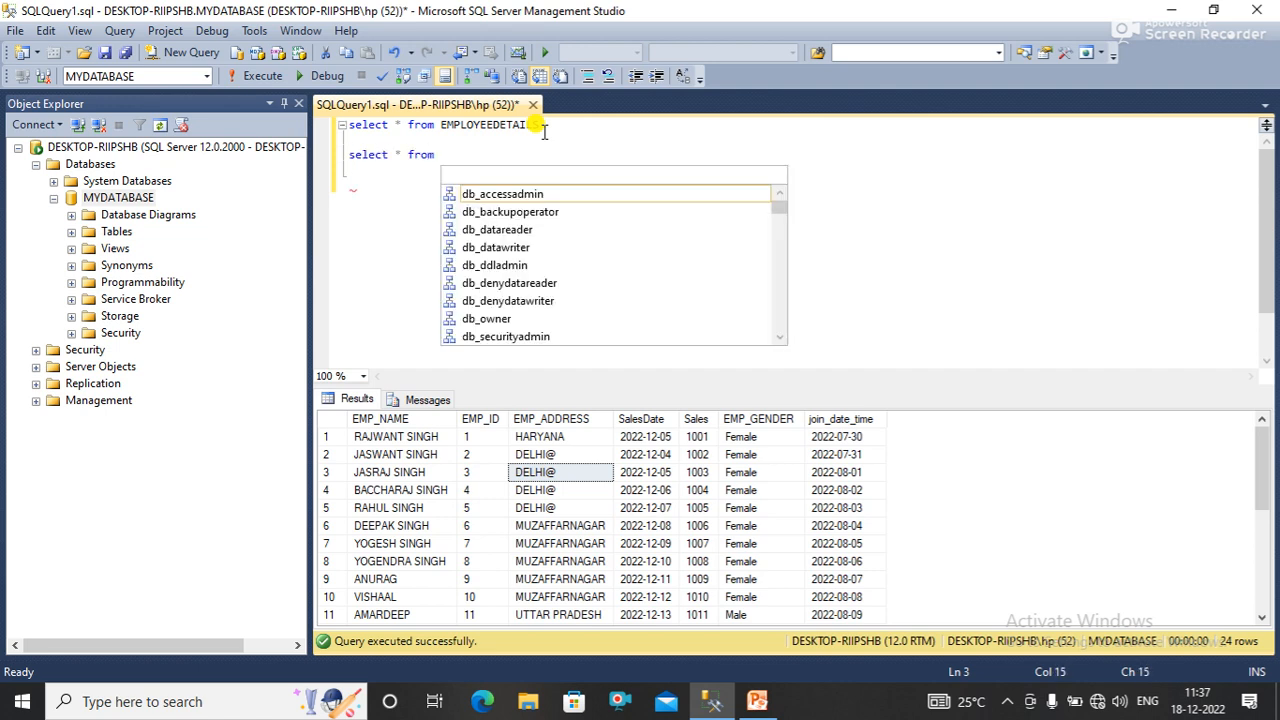
text(em)
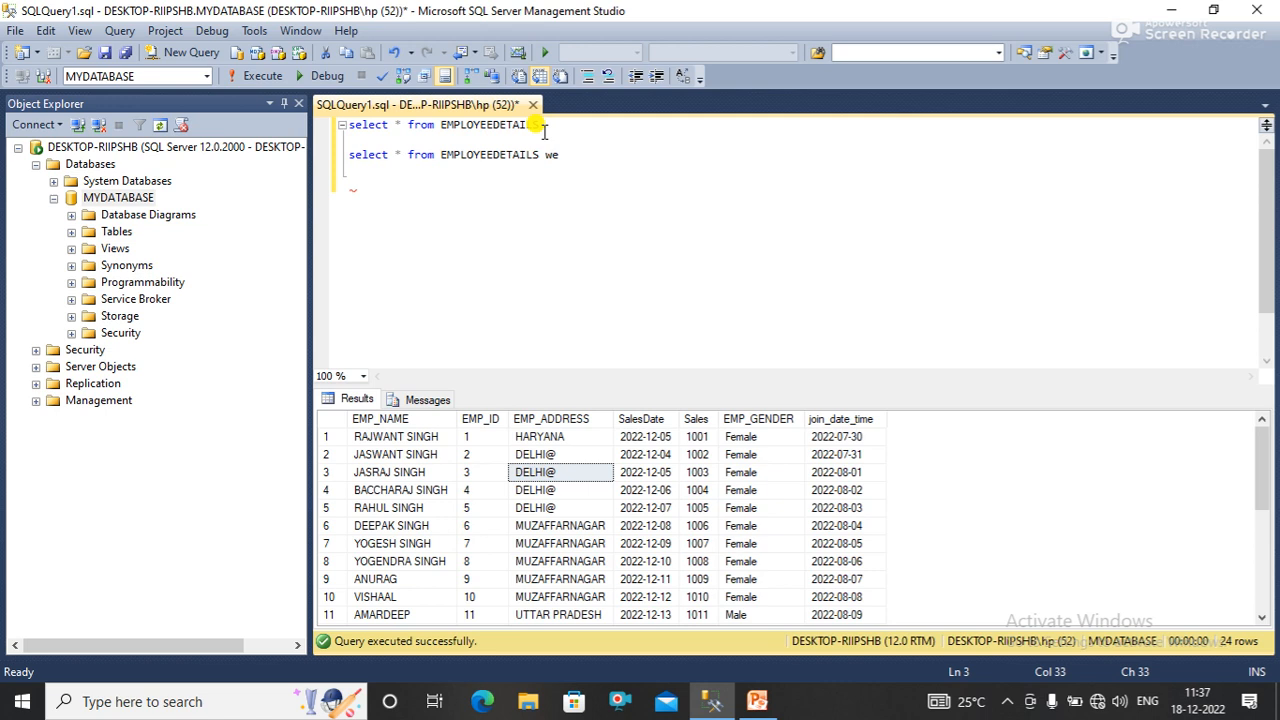
text(her)
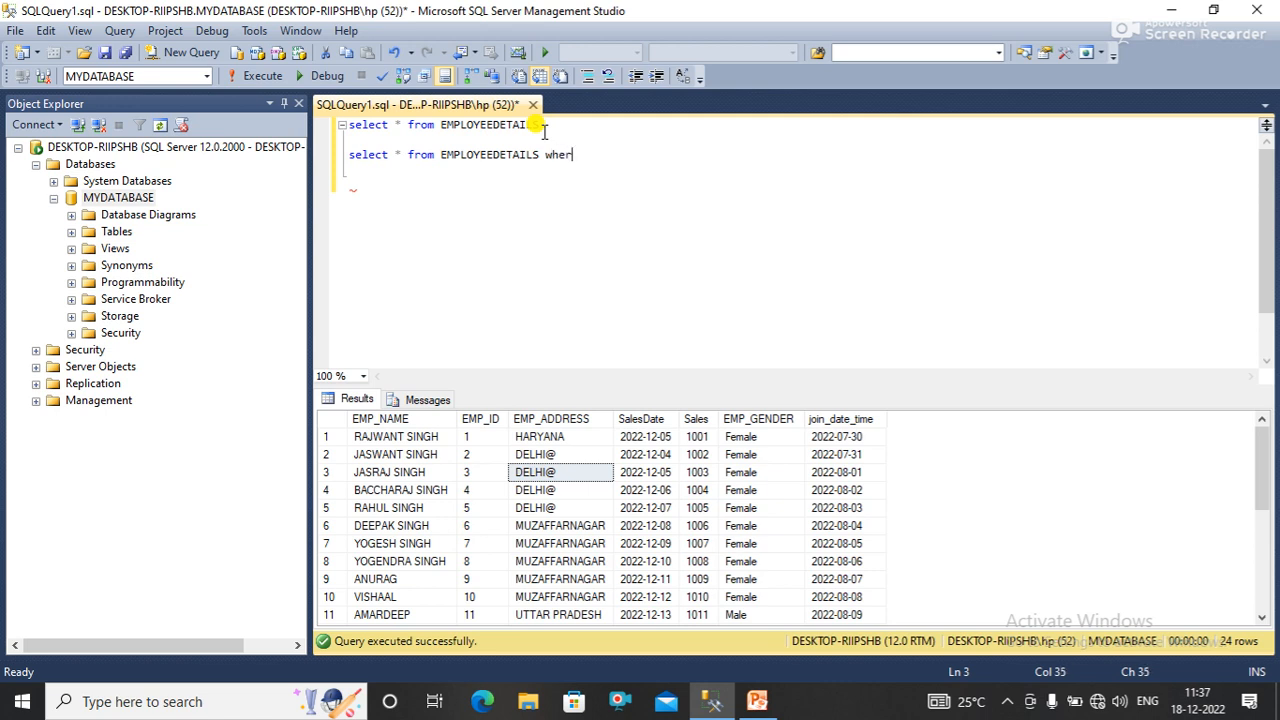
text(ye)
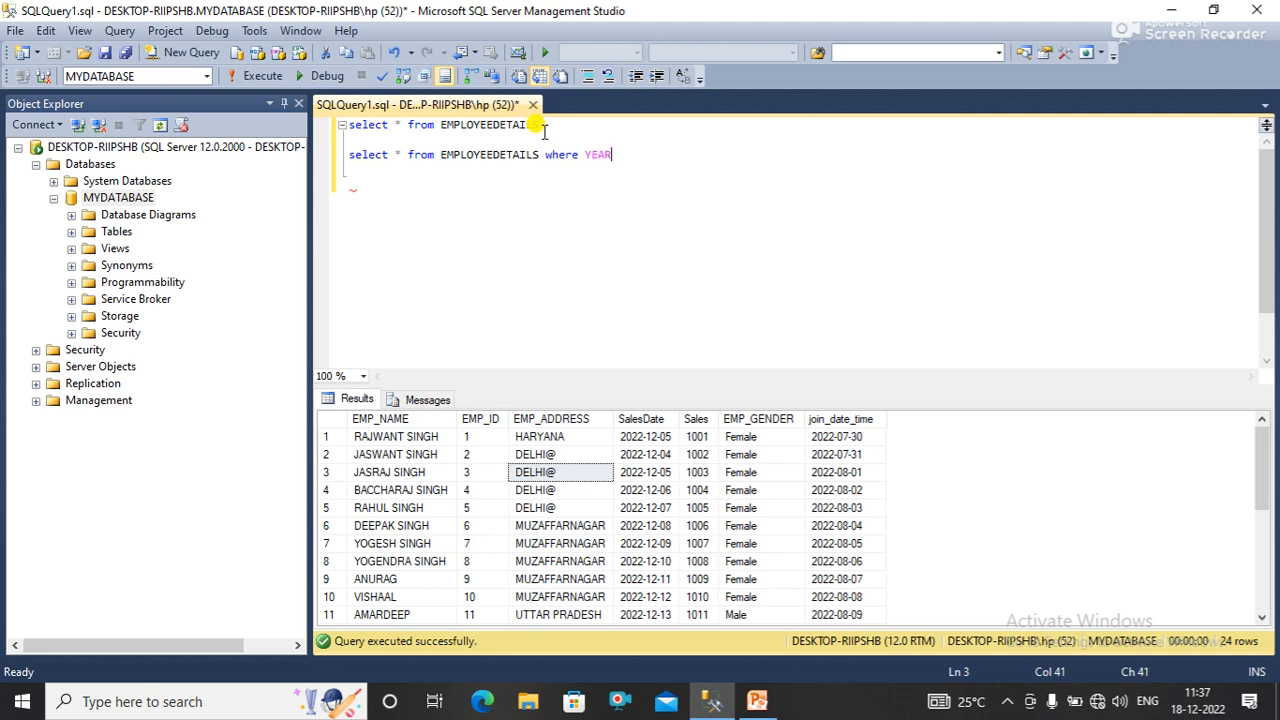
text(()
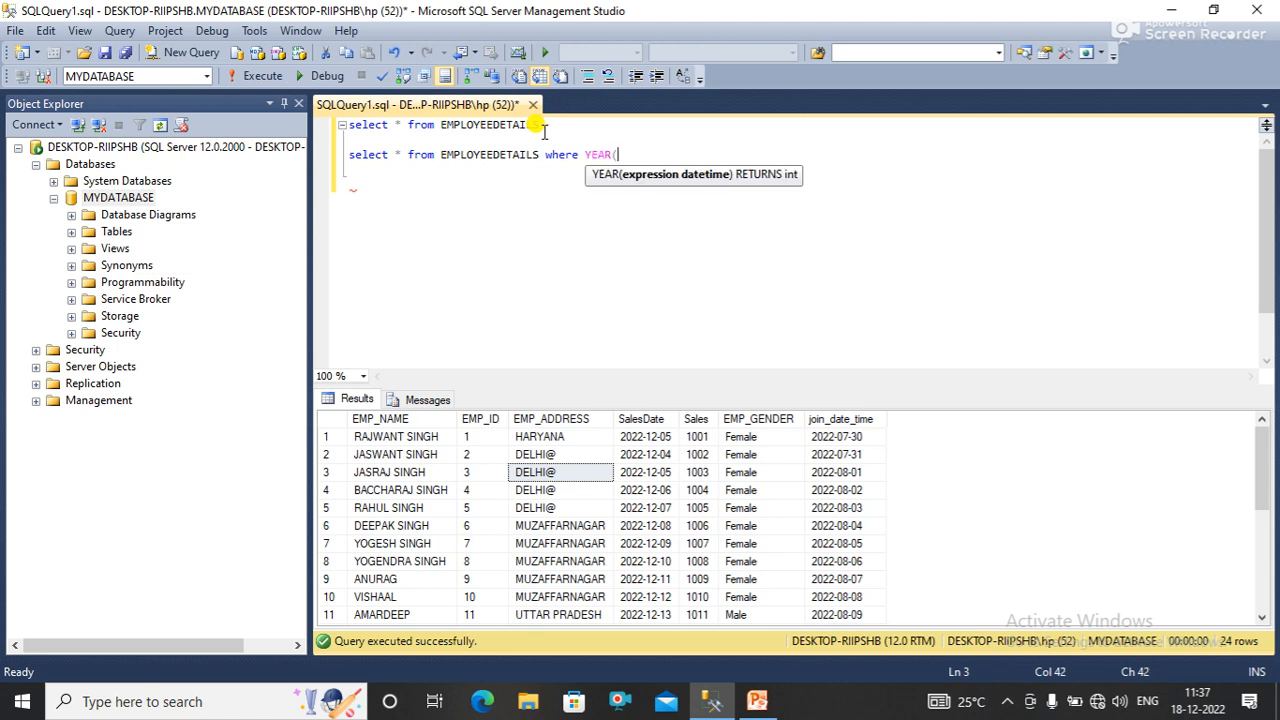
text(join_date_time)=2)
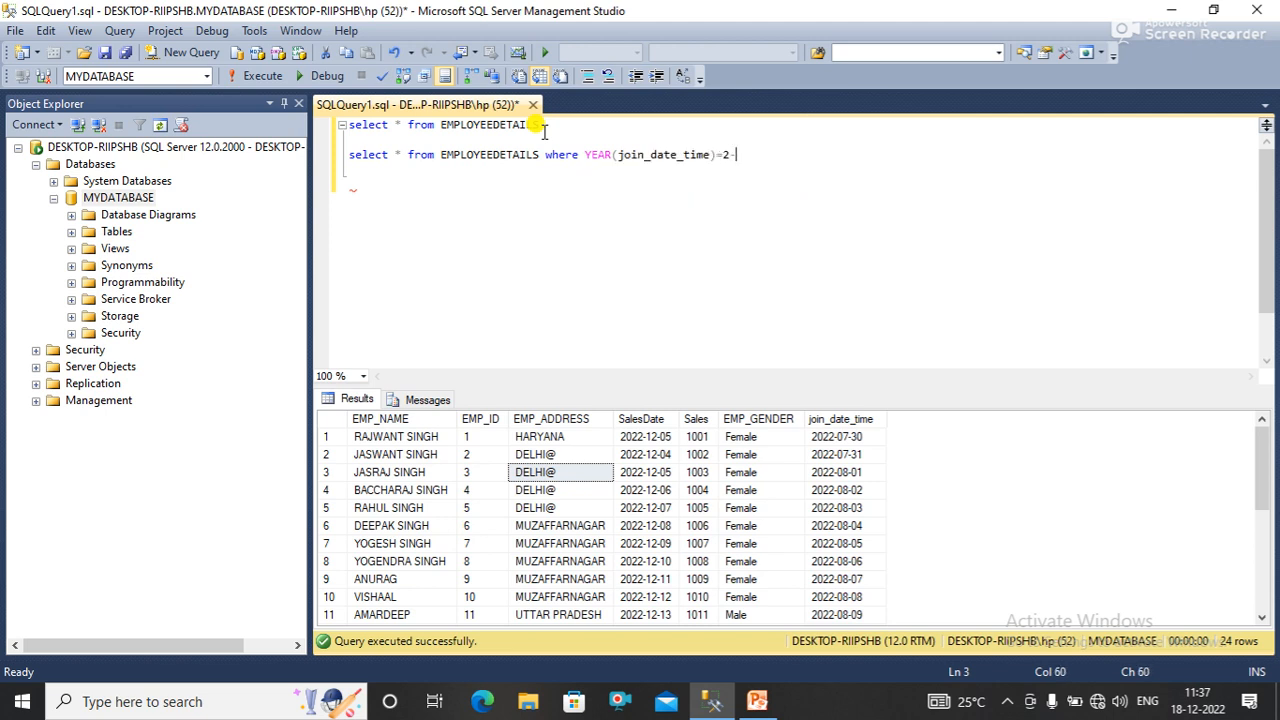
text(022 and MONTH)
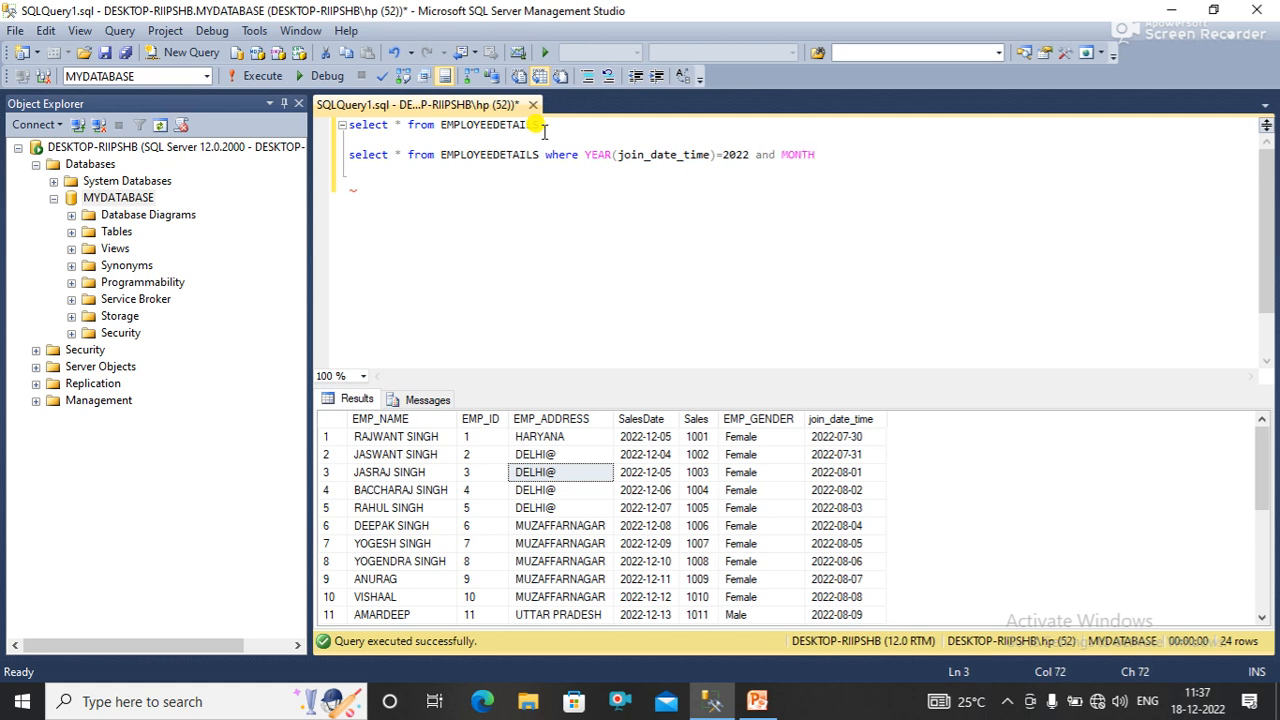
text((join_date_time)
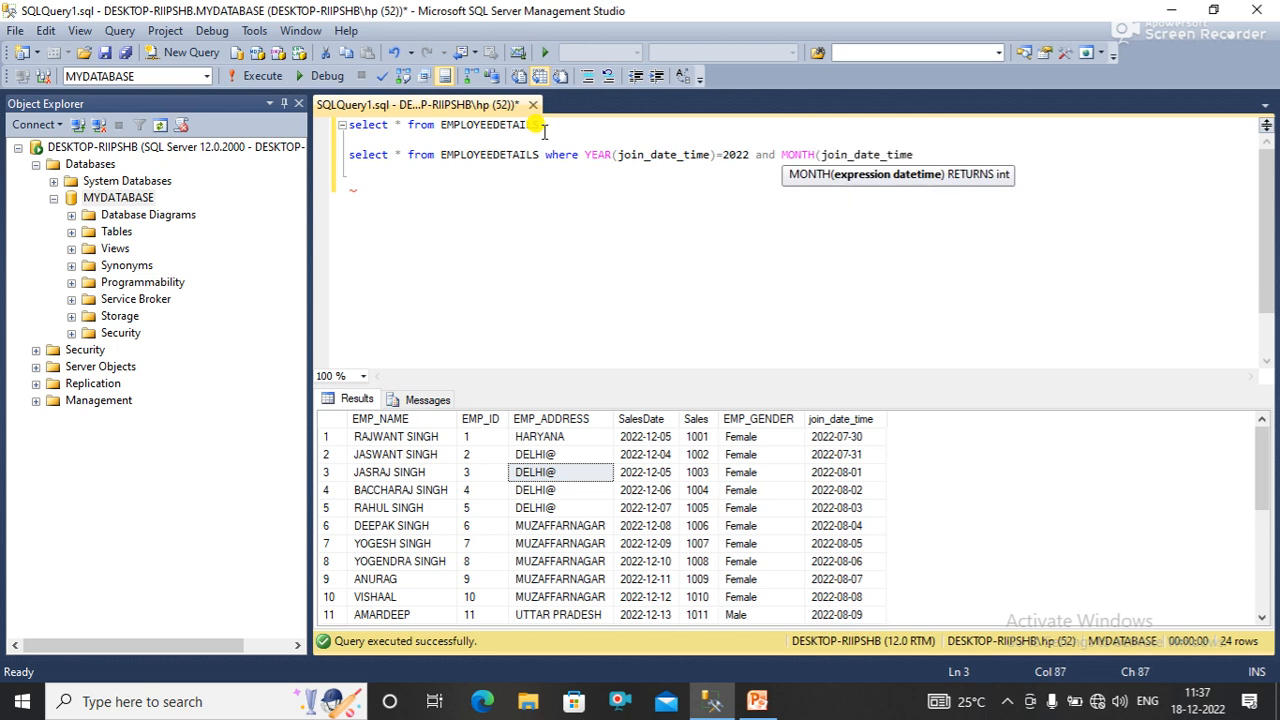
text(=7)
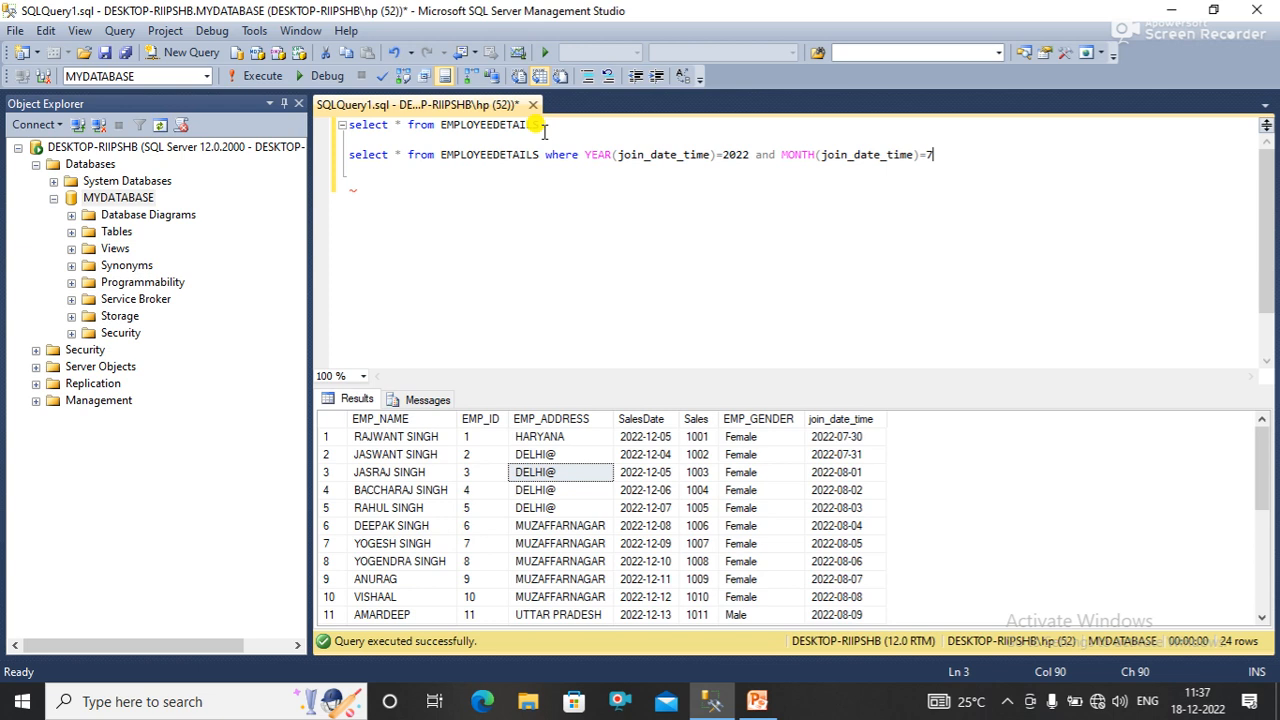
mouse_move(935, 155)
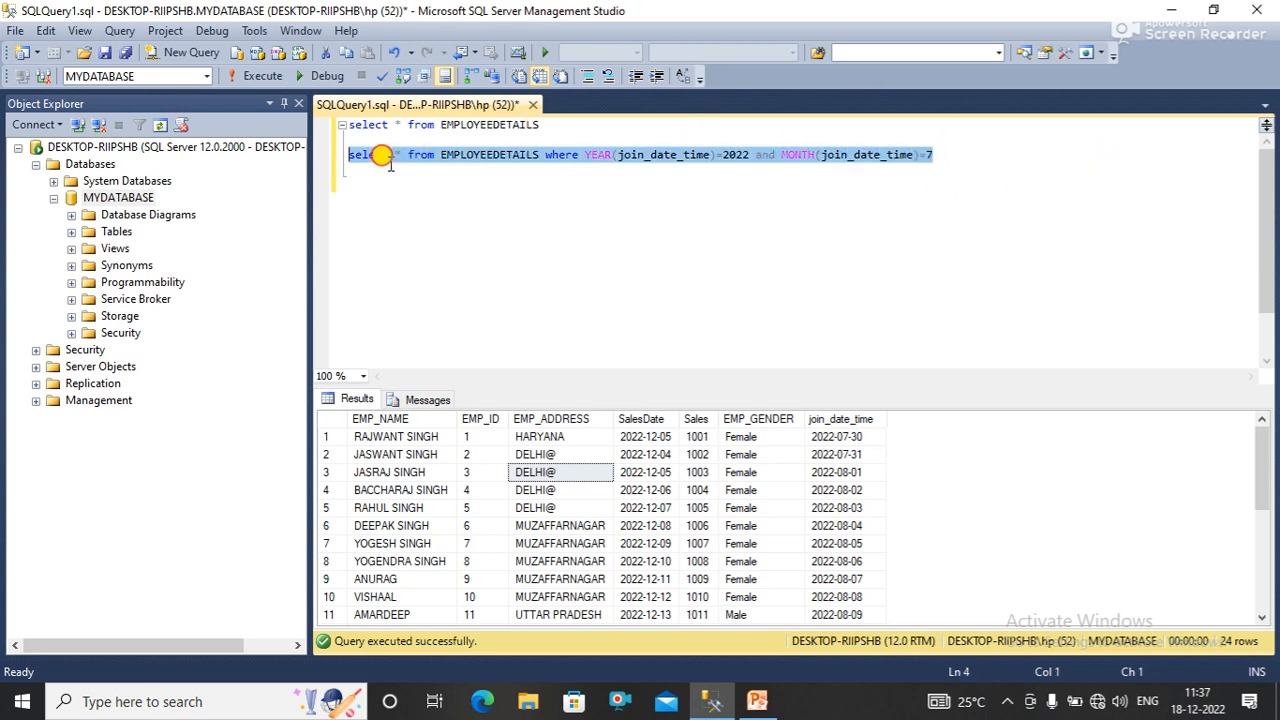
click(258, 76)
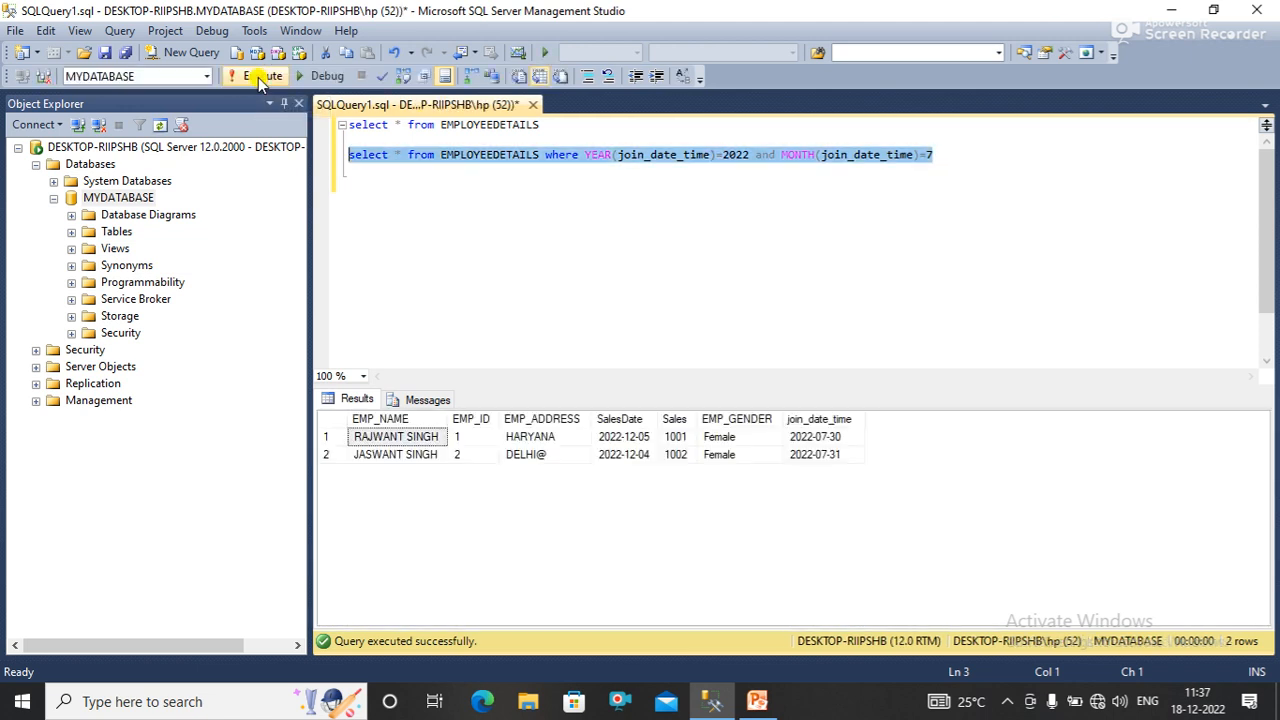